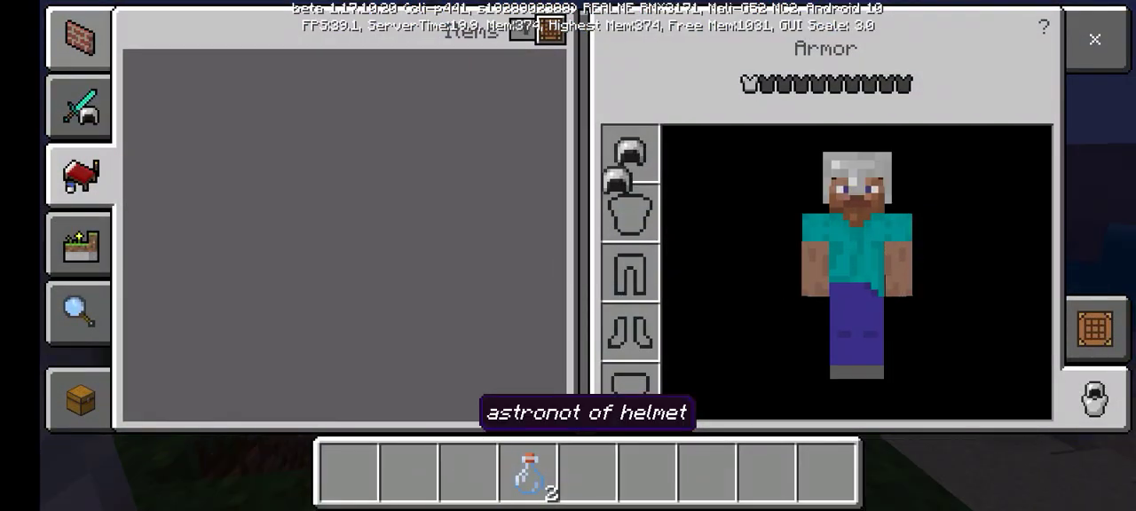
# Step: Equip the grey helmet in the head slot and return to the world facing the block planets
pyautogui.click(1096, 40)
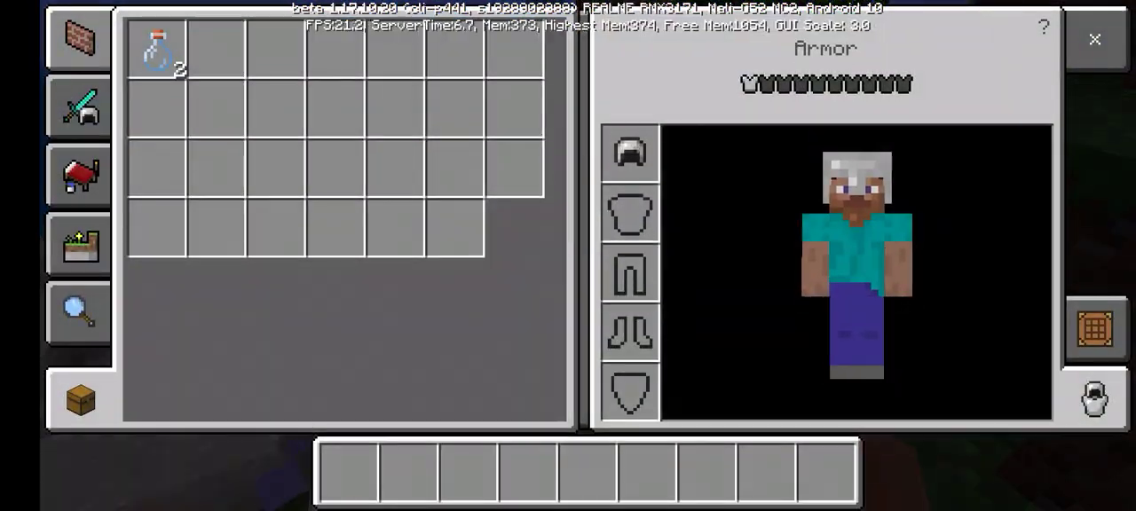
pyautogui.click(1095, 39)
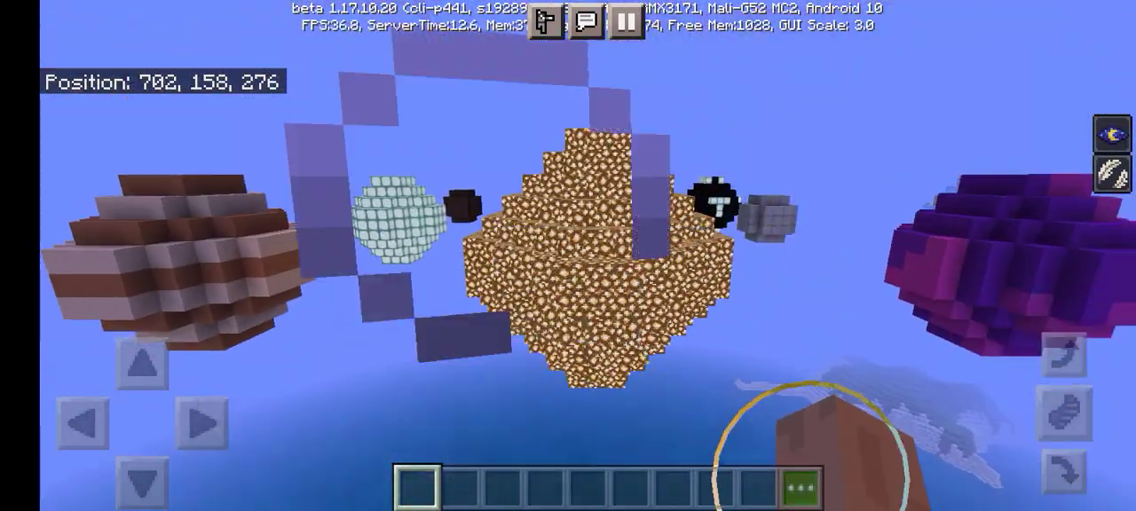
# Step: Show the Equipment collection and place a firework rocket in the first hotbar slot
pyautogui.click(799, 490)
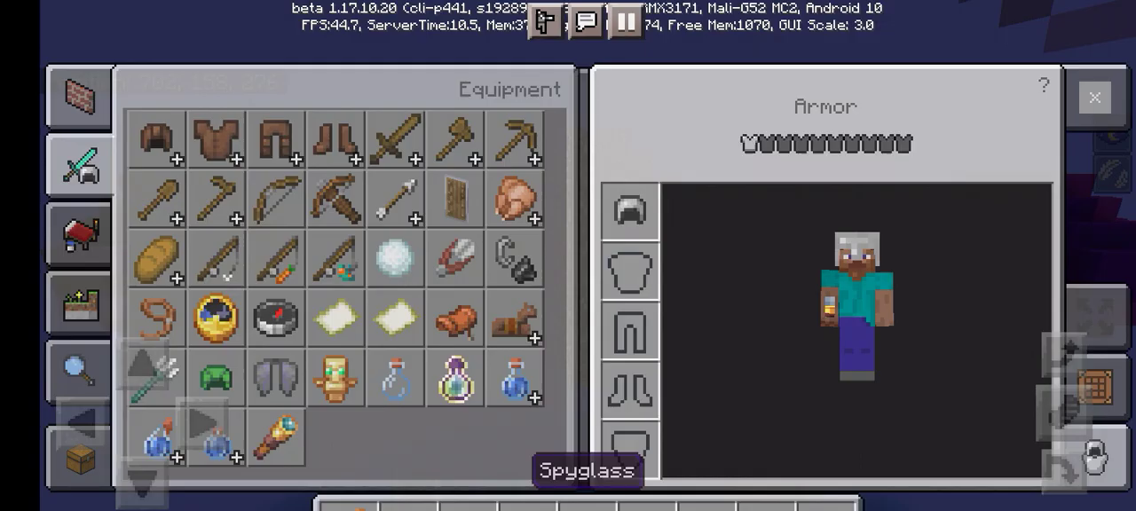
pyautogui.click(1093, 96)
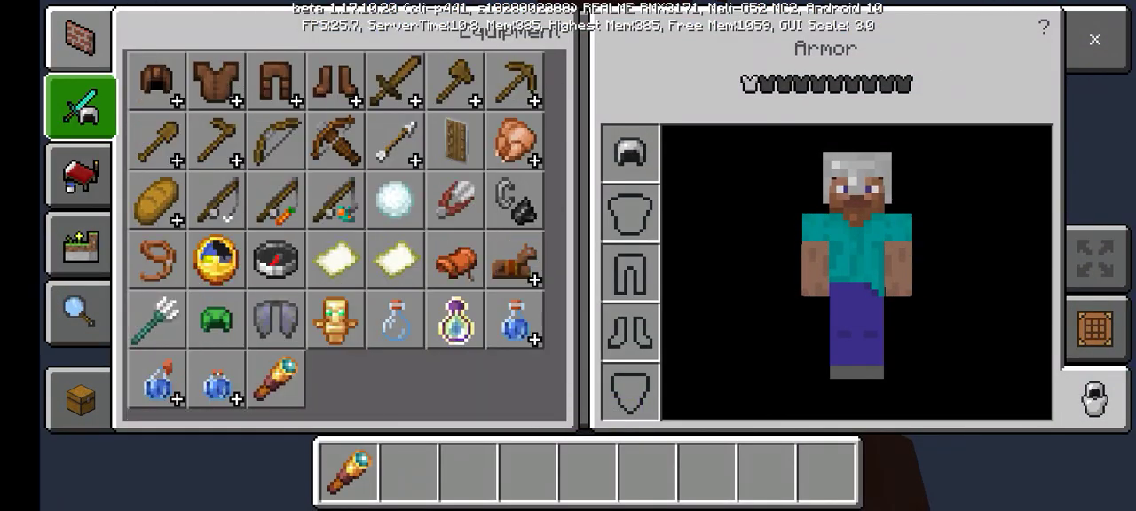
# Step: Try on the iron boots, then return outside facing the black lamp-dotted planet
pyautogui.click(333, 82)
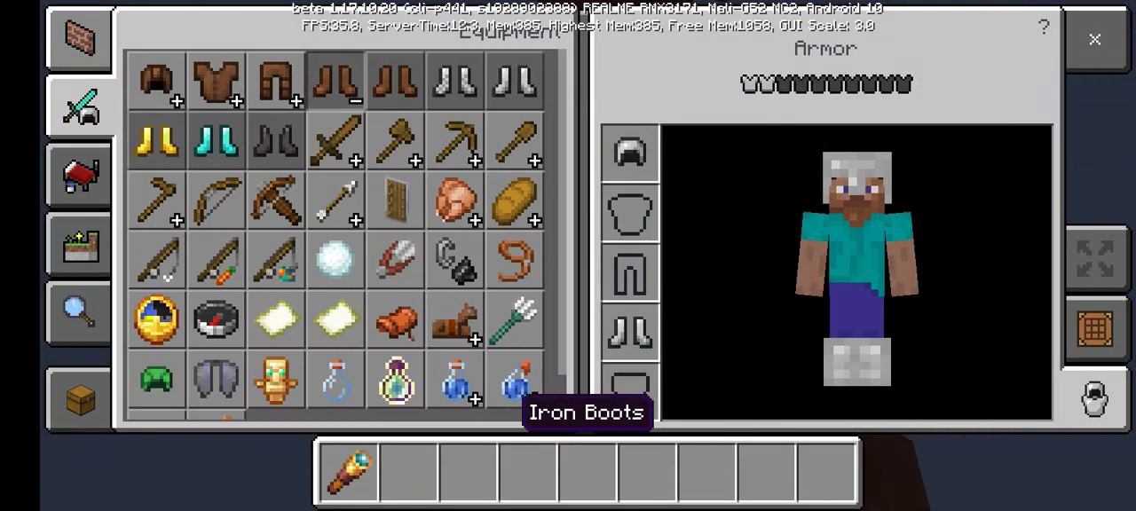
pyautogui.click(277, 142)
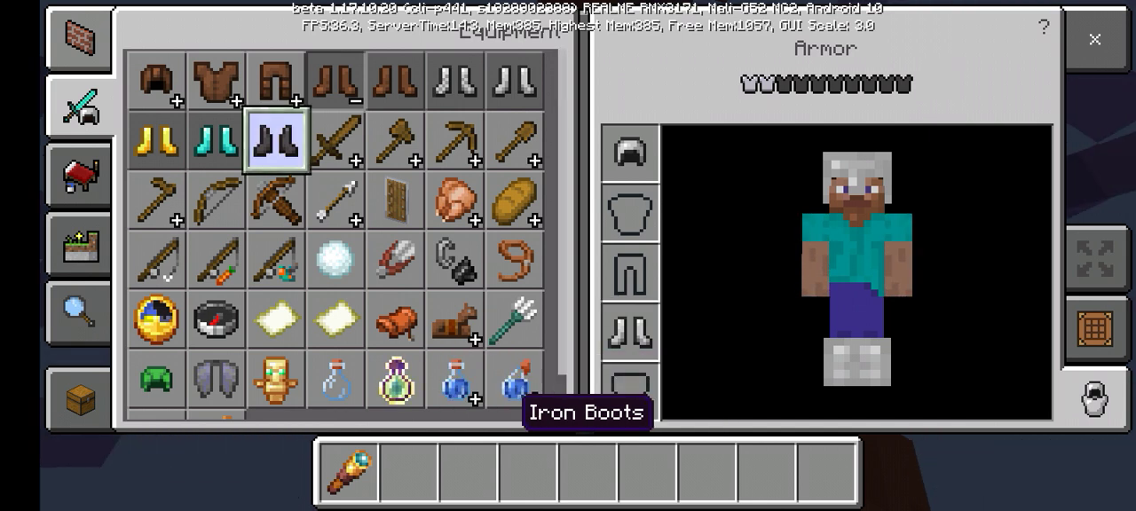
pyautogui.click(1096, 39)
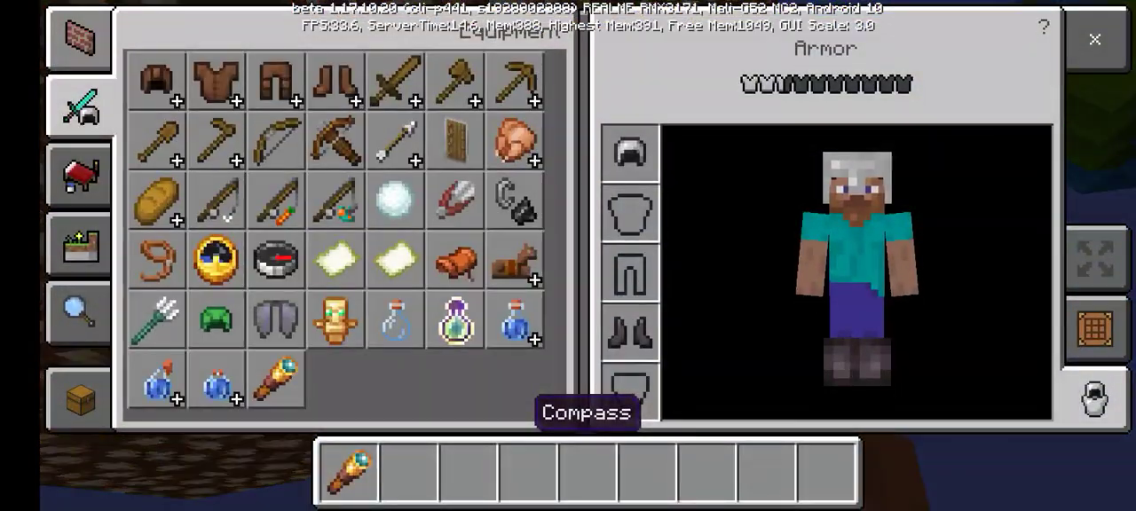
pyautogui.click(1095, 39)
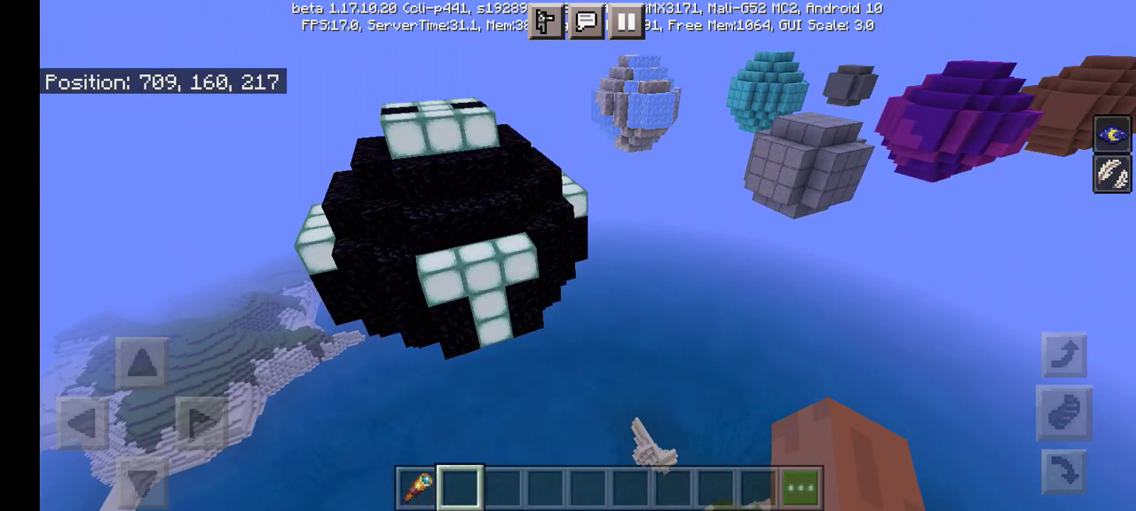
# Step: Equip the elytra in the chest slot and fly onto the pale grey planet
pyautogui.click(799, 487)
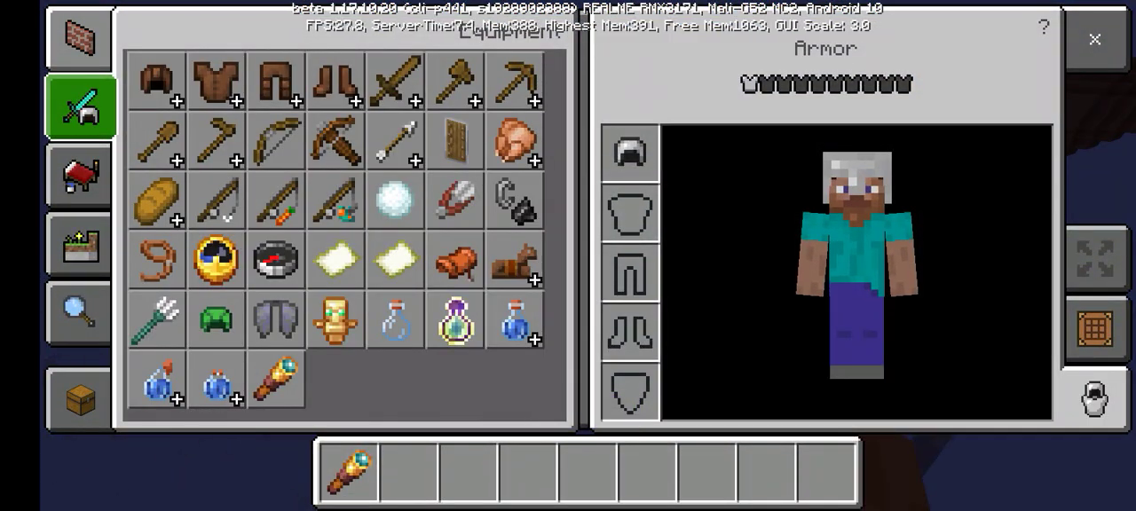
pyautogui.click(628, 213)
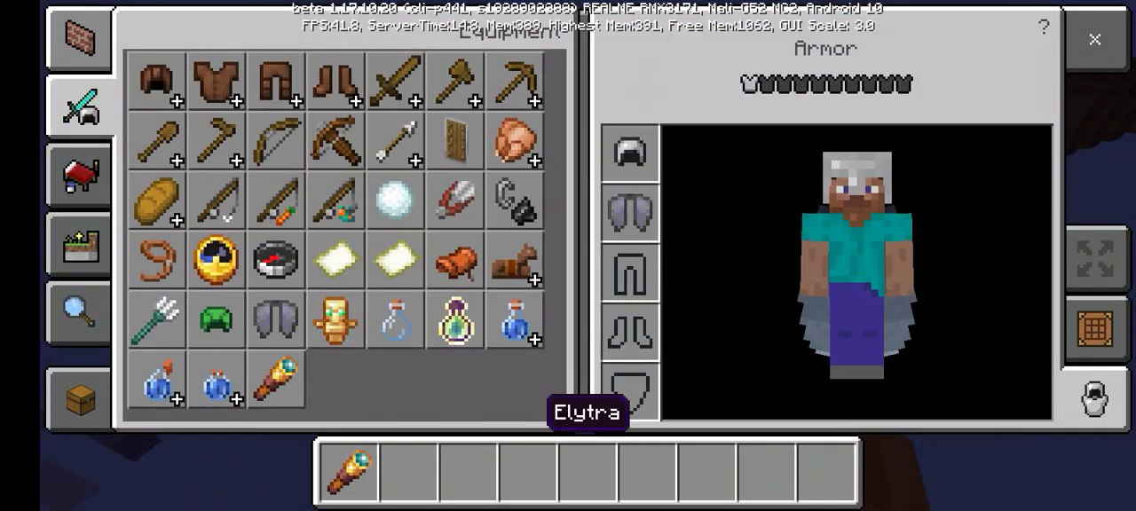
pyautogui.click(1095, 39)
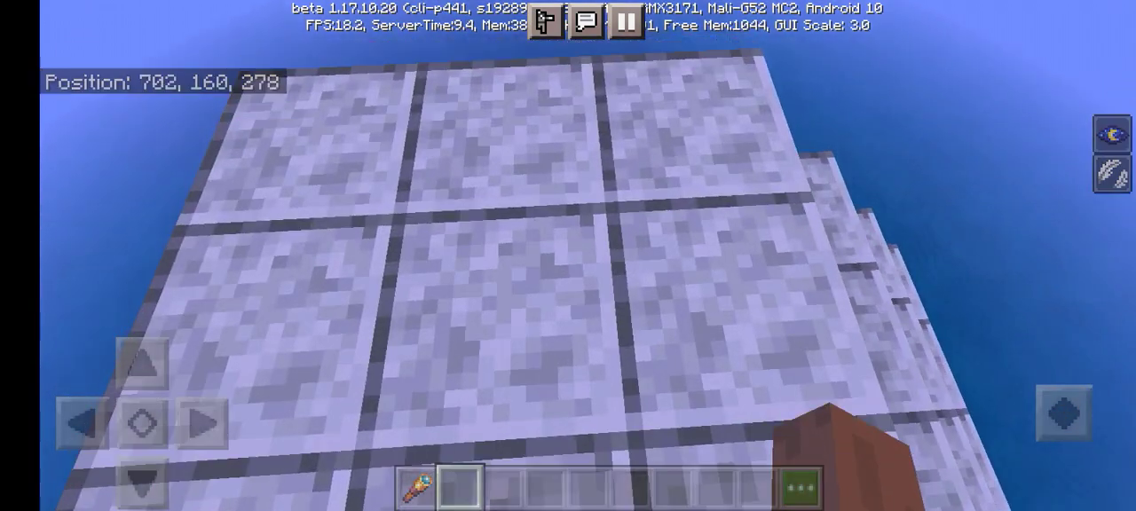
# Step: Take off the elytra and fly over to land on the brown teal-ringed planet
pyautogui.click(799, 488)
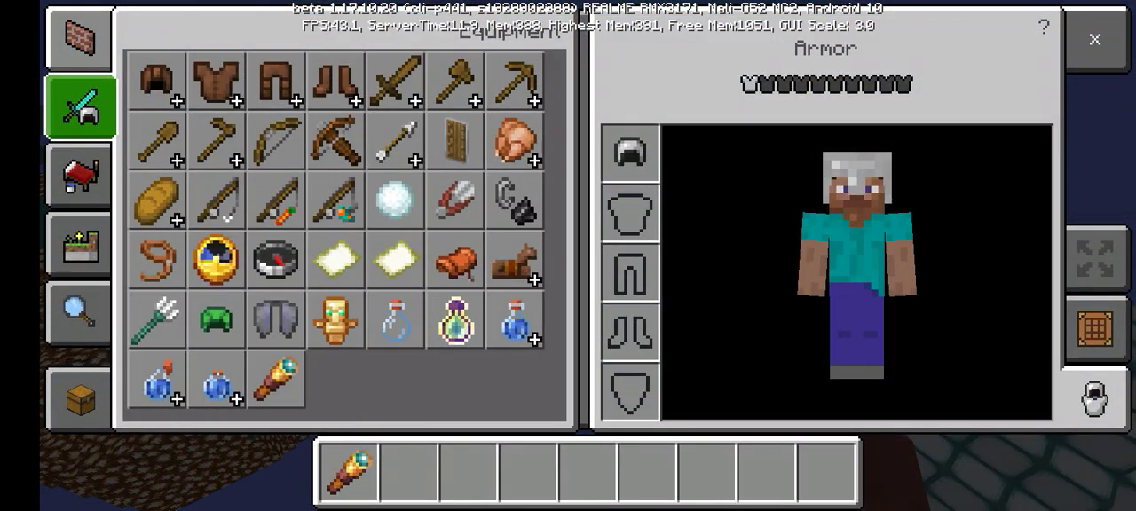
pyautogui.click(1095, 39)
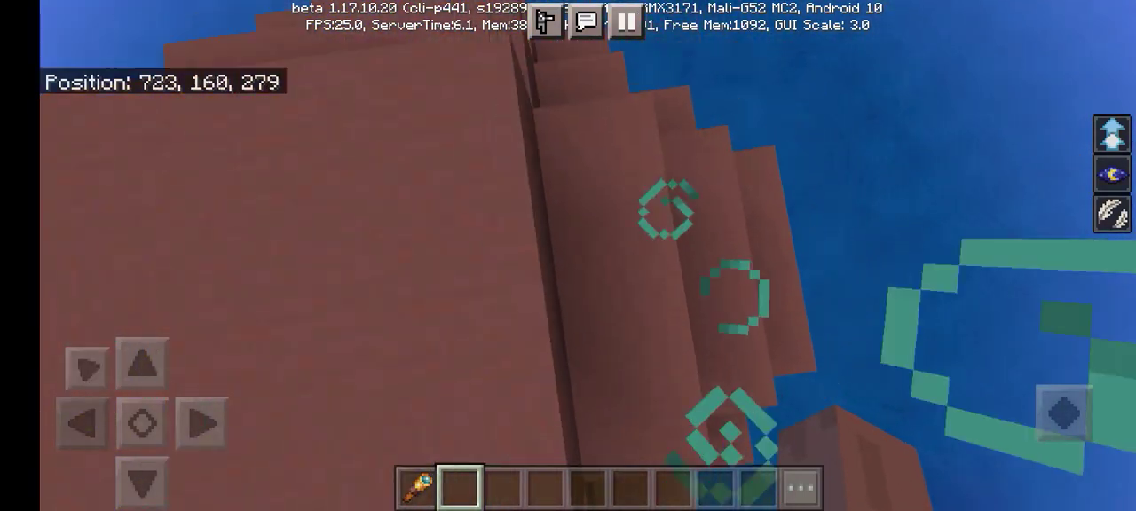
pyautogui.click(625, 25)
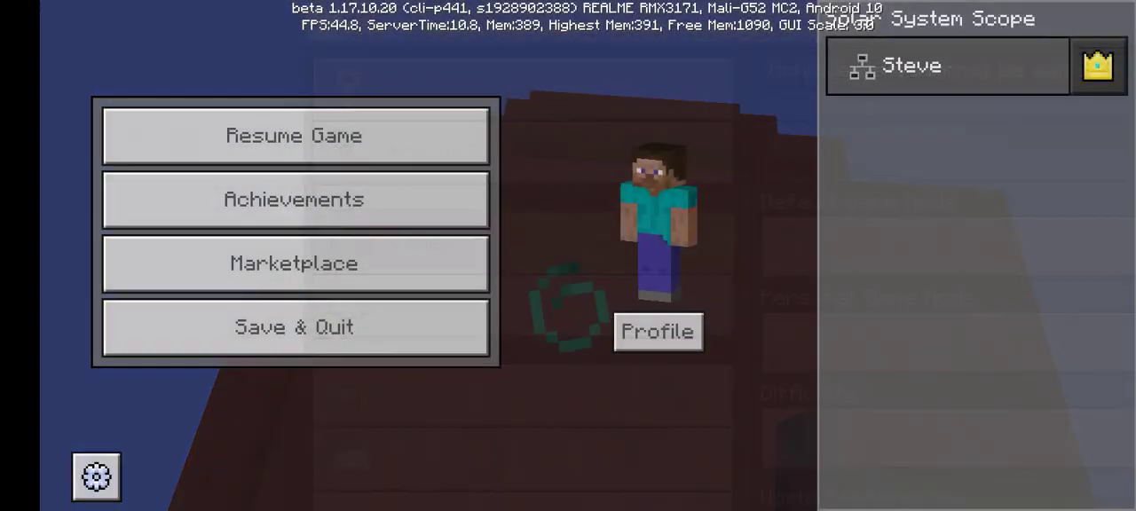
pyautogui.click(295, 134)
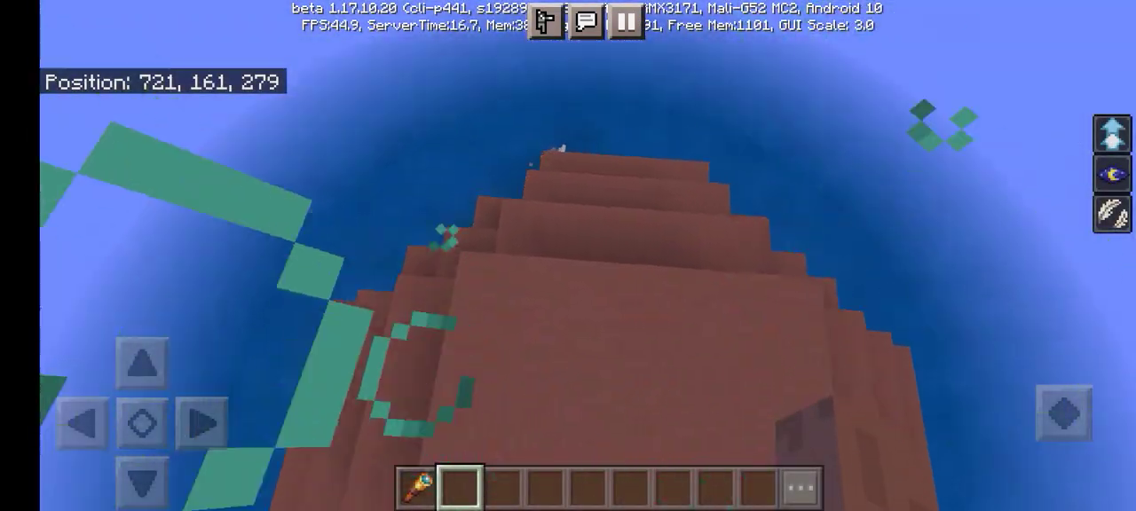